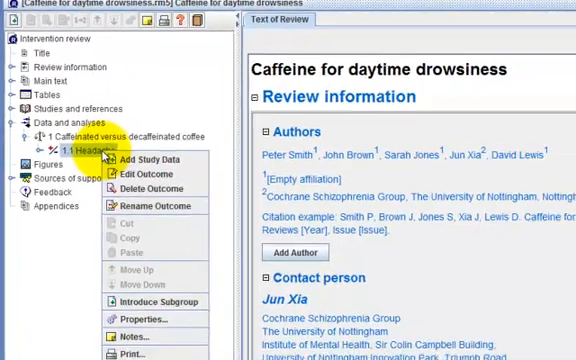
mouse_move(150, 288)
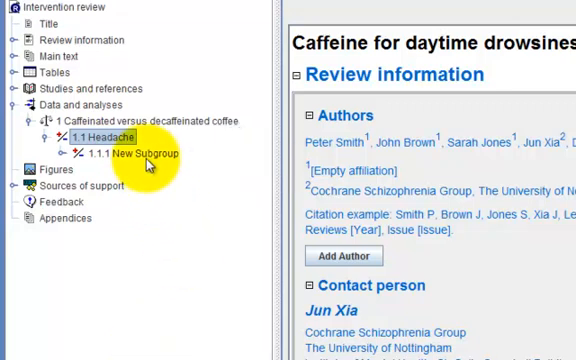
Rename the new Headache subgroup to 'One caffeine dose'.
right_click(120, 154)
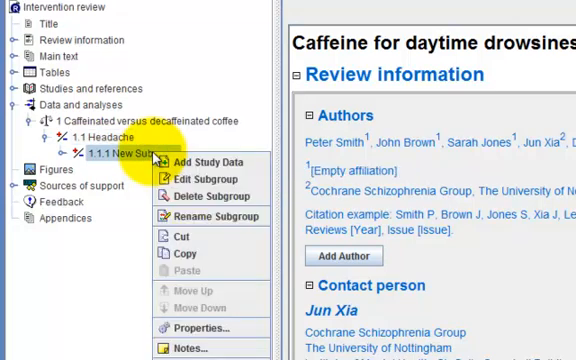
mouse_move(200, 216)
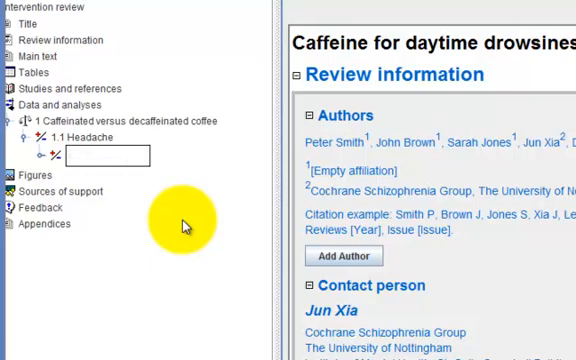
type("One caffeine dose")
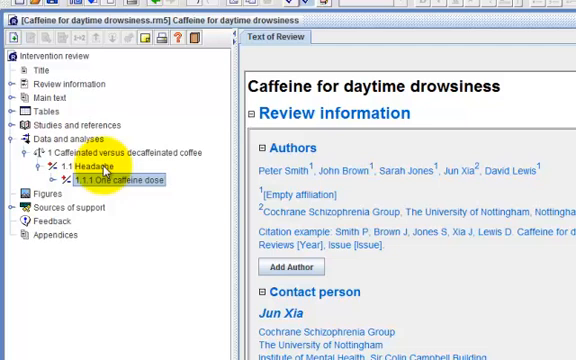
Add a second Headache subgroup named 'Two caffeine doses' and finish the wizard.
left_click(84, 164)
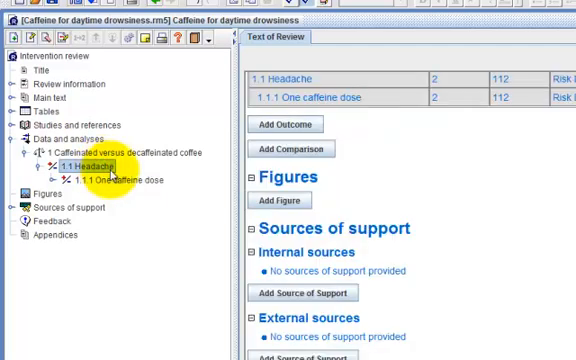
mouse_move(120, 178)
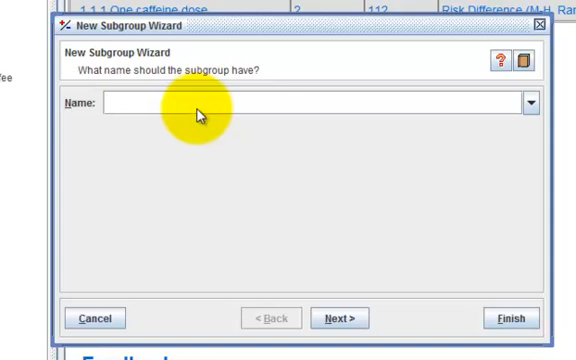
type("Two caffe")
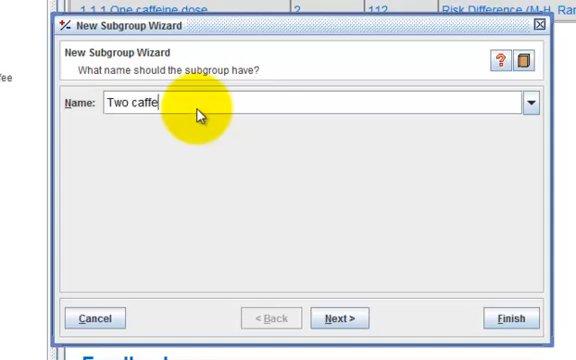
type("ine doses")
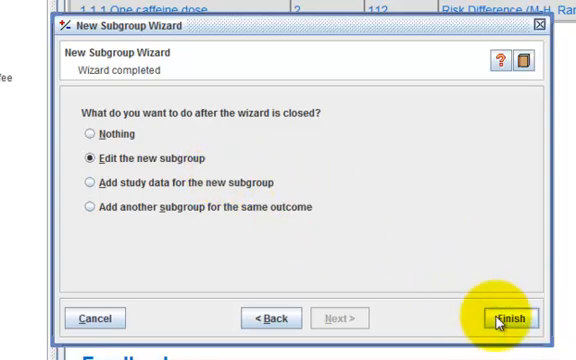
left_click(504, 318)
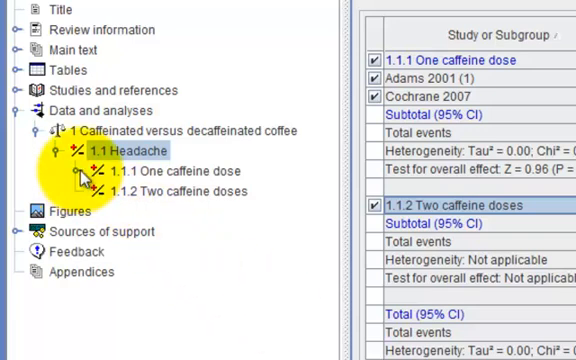
Move Adams 2001 from 'One caffeine dose' into 'Two caffeine doses', leaving Cochrane 2007 behind.
left_click(80, 172)
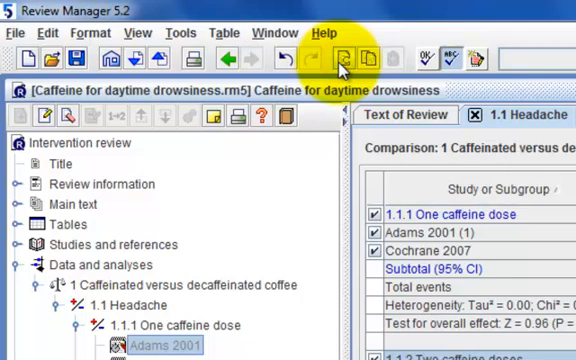
scroll("down", 3)
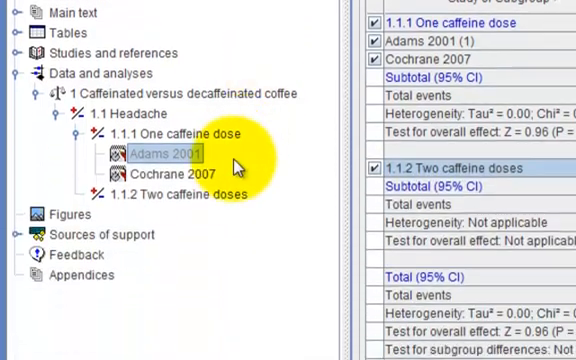
left_click(178, 198)
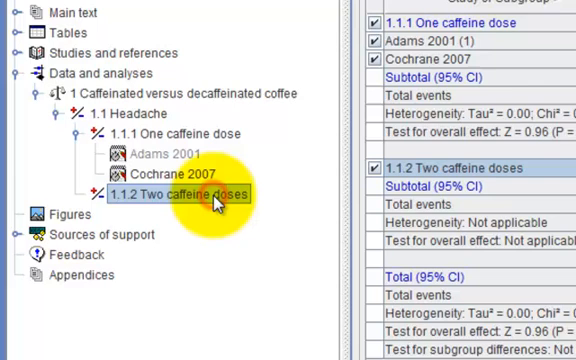
left_click(176, 196)
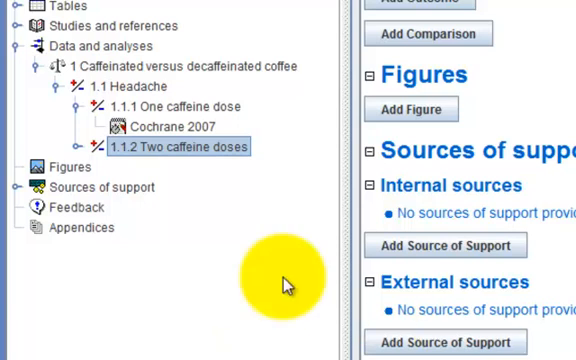
mouse_move(84, 150)
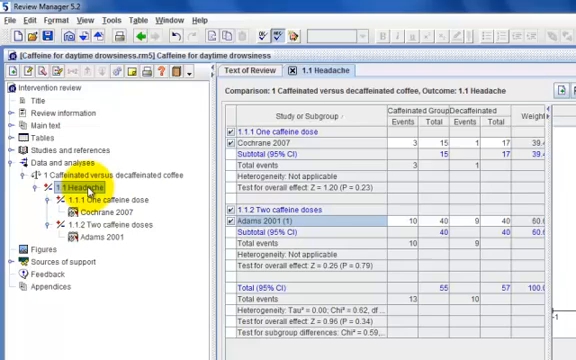
mouse_move(116, 78)
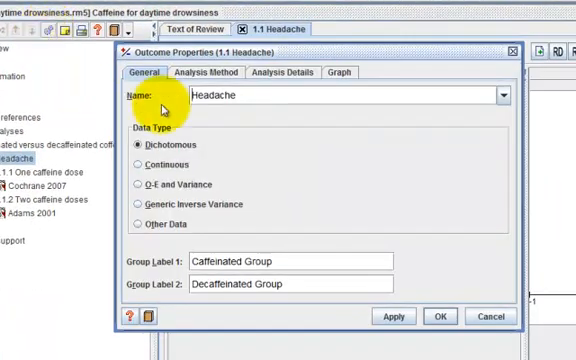
In Analysis Details set totals to 'Subtotals only' and confirm the outcome properties.
left_click(288, 76)
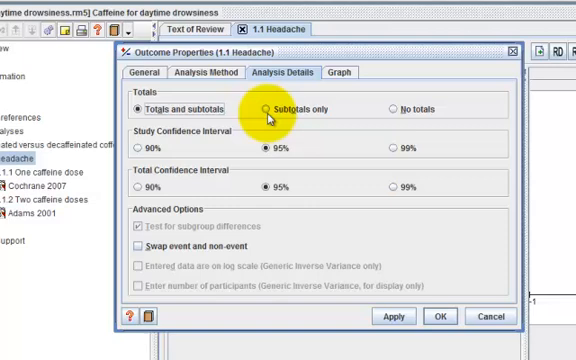
left_click(264, 108)
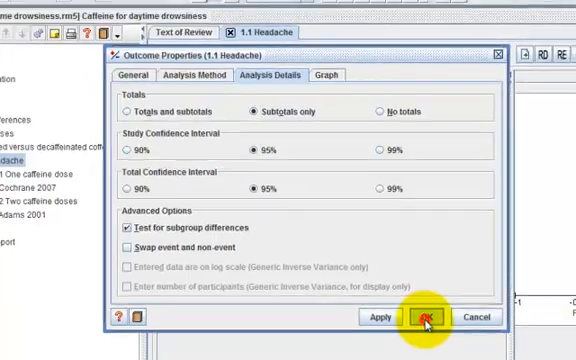
left_click(424, 316)
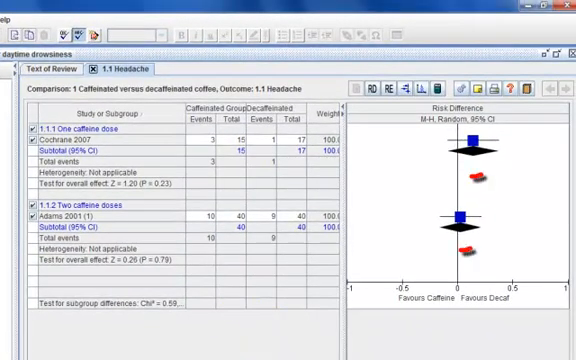